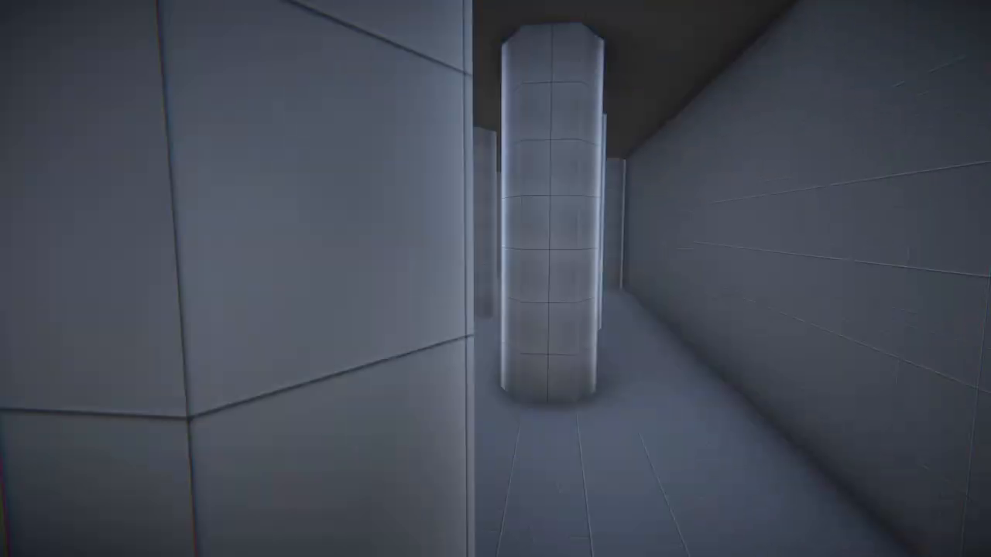
pyautogui.moveTo(495, 279)
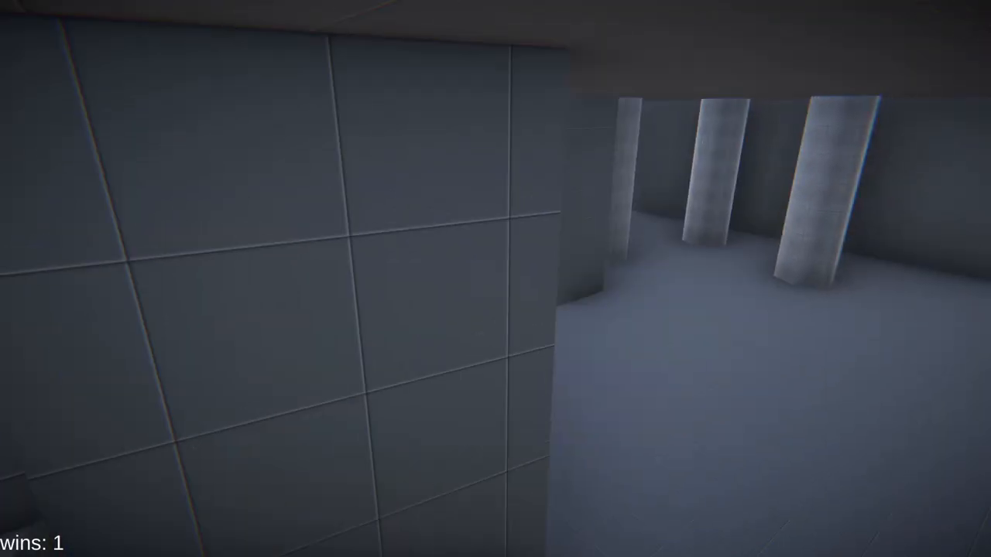
pyautogui.moveTo(496, 278)
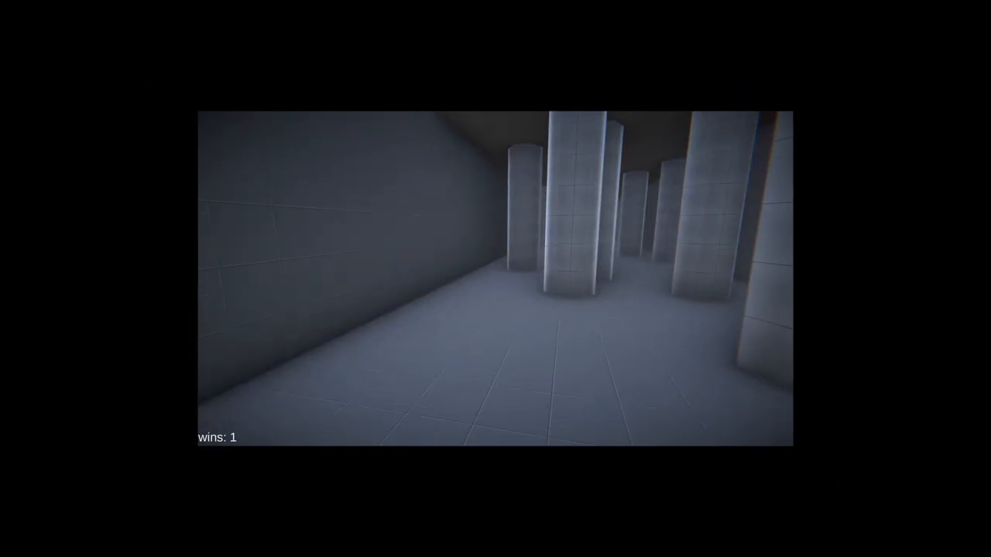
pyautogui.moveTo(496, 279)
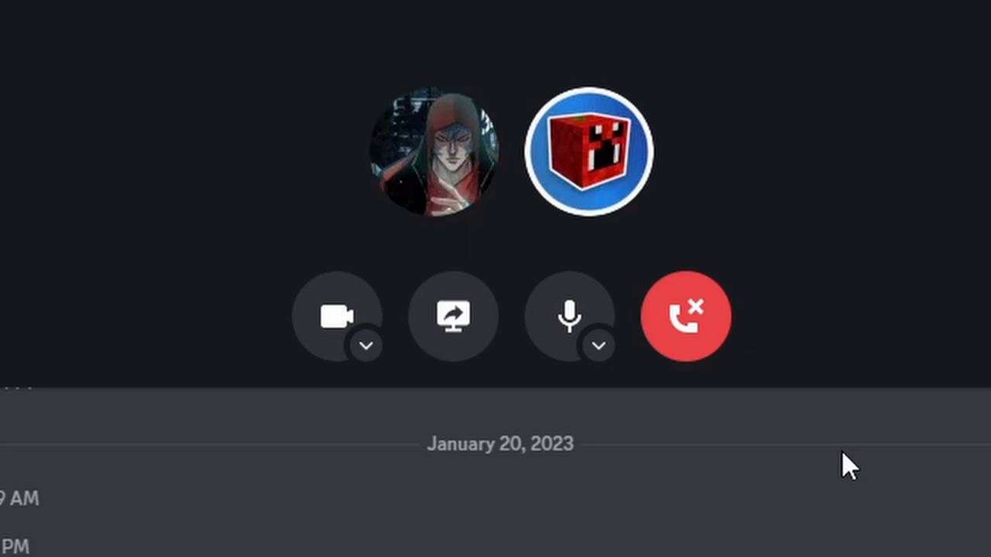
pyautogui.moveTo(685, 316)
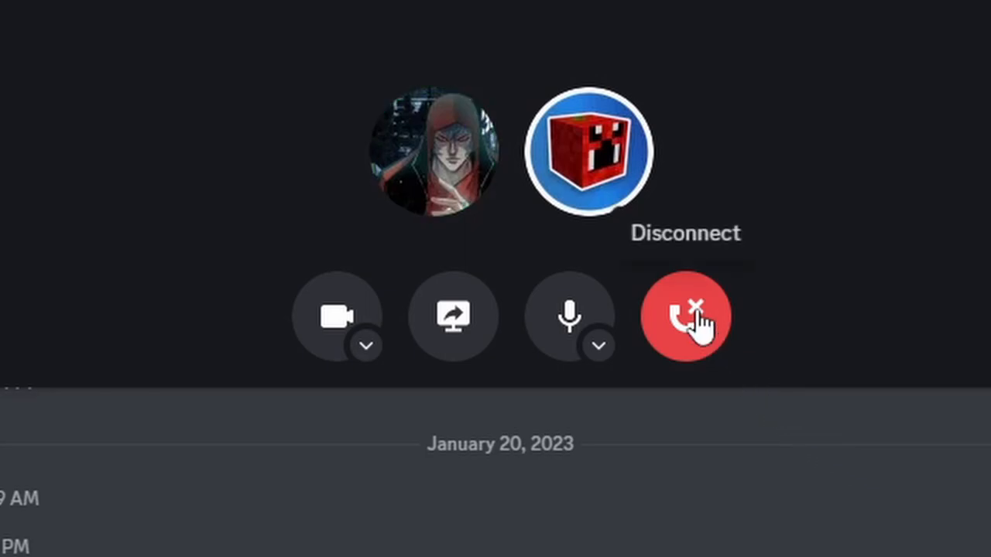
# Step: Disconnect from the Discord voice call before loading into the lobby
pyautogui.click(684, 316)
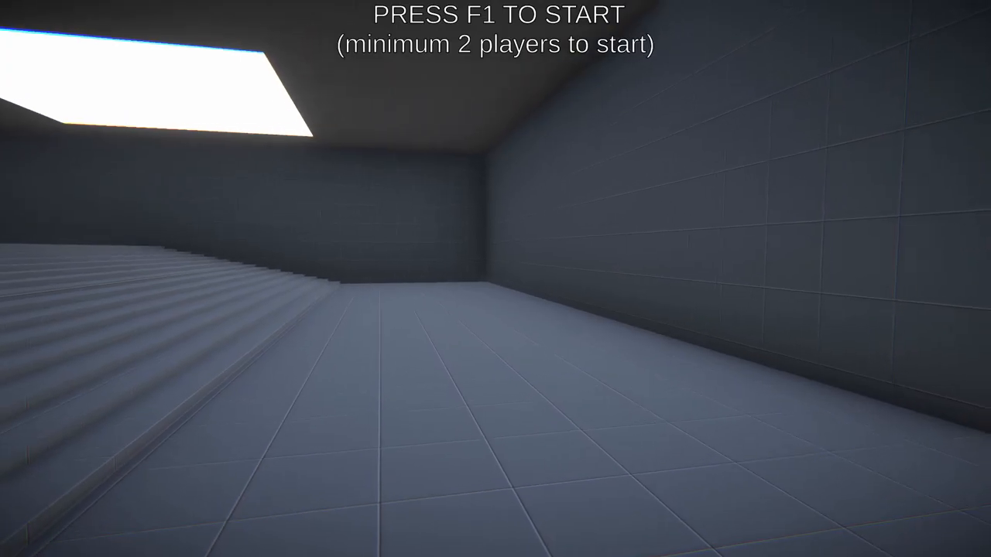
pyautogui.moveTo(495, 278)
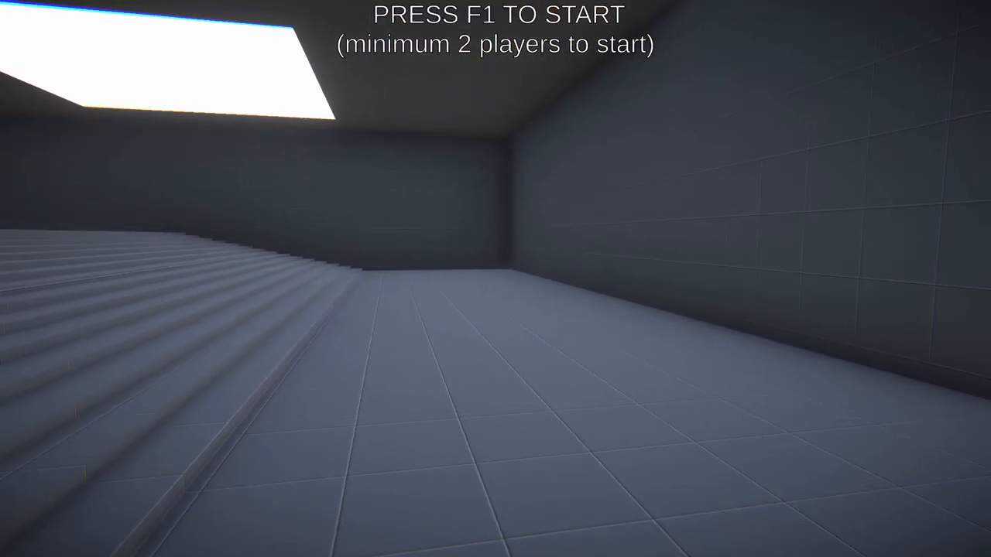
pyautogui.moveTo(496, 279)
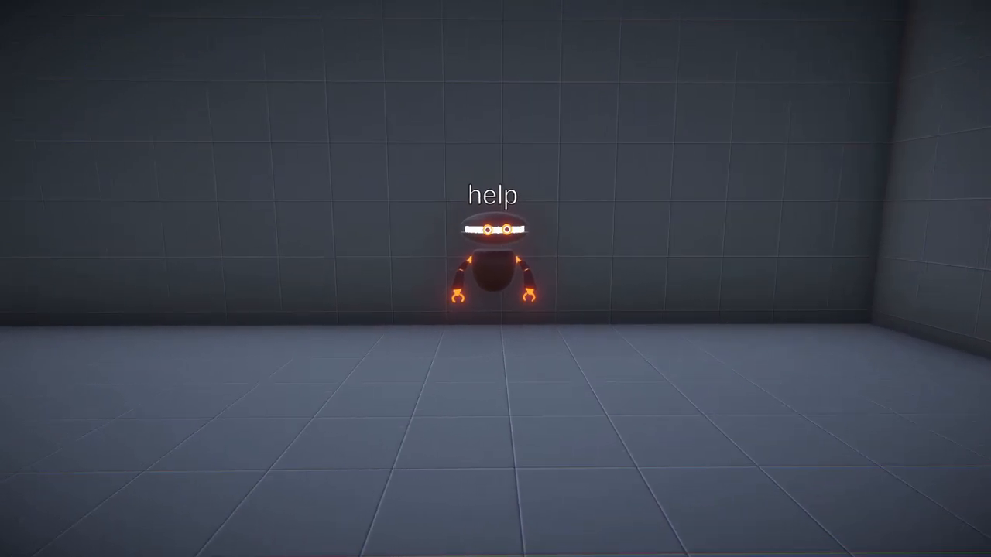
pyautogui.moveTo(495, 279)
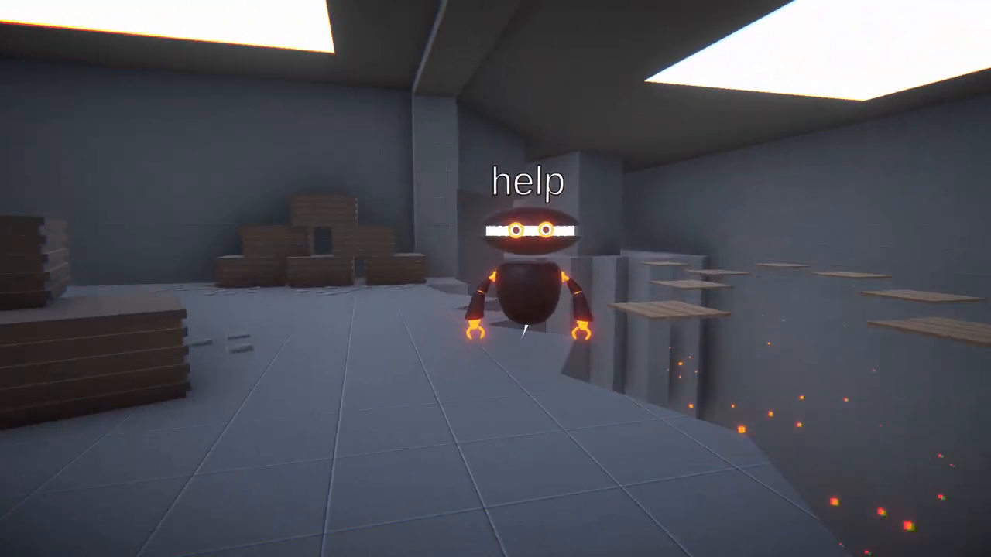
pyautogui.moveTo(495, 279)
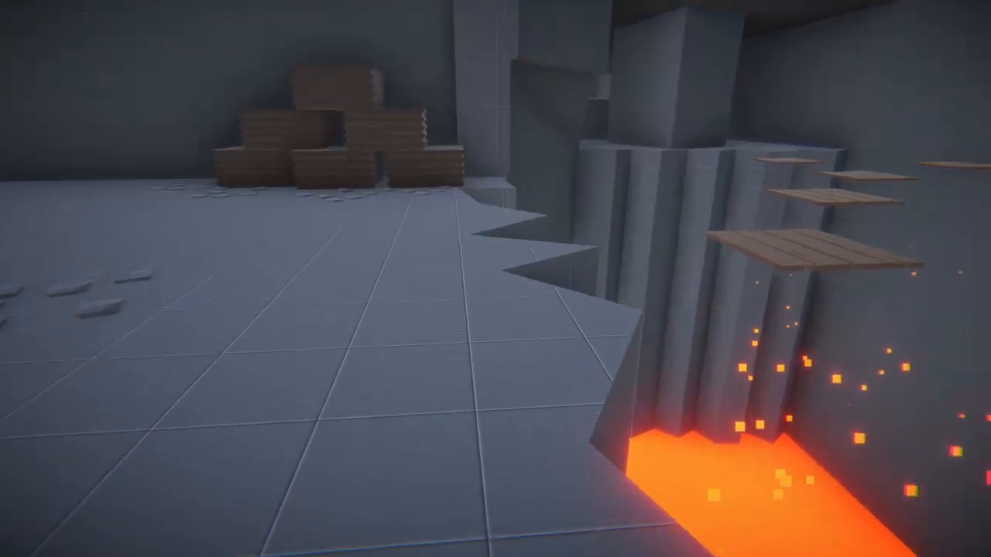
pyautogui.moveTo(496, 279)
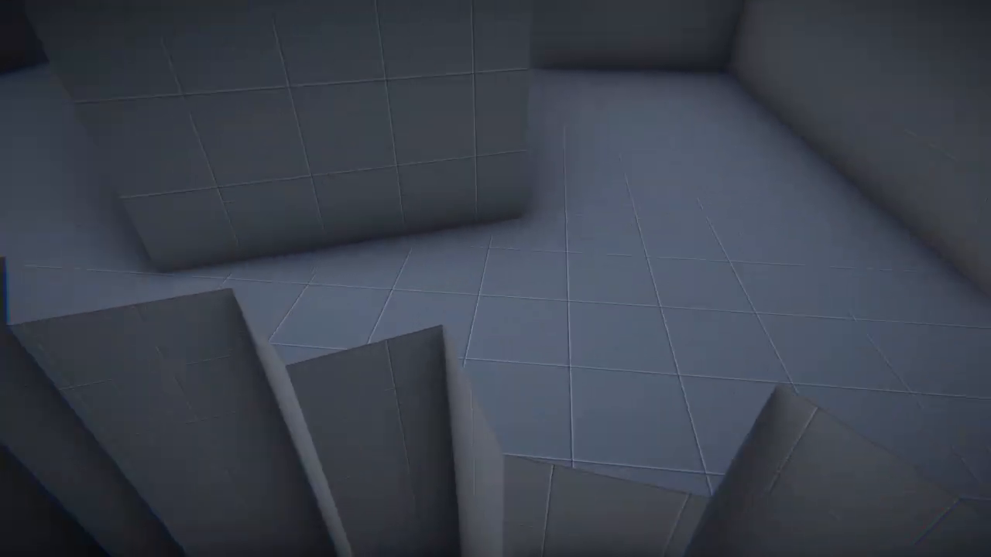
pyautogui.moveTo(495, 279)
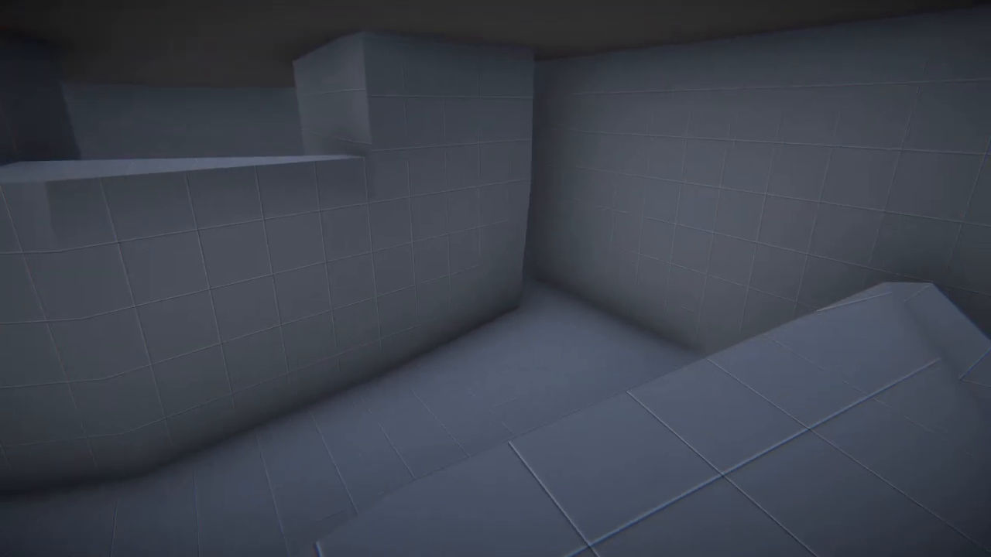
pyautogui.moveTo(495, 279)
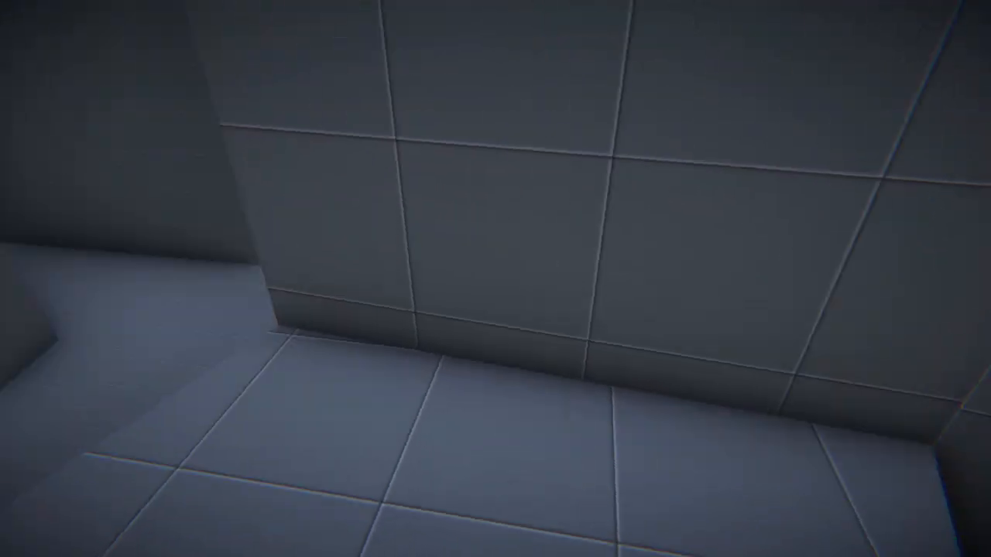
pyautogui.moveTo(495, 279)
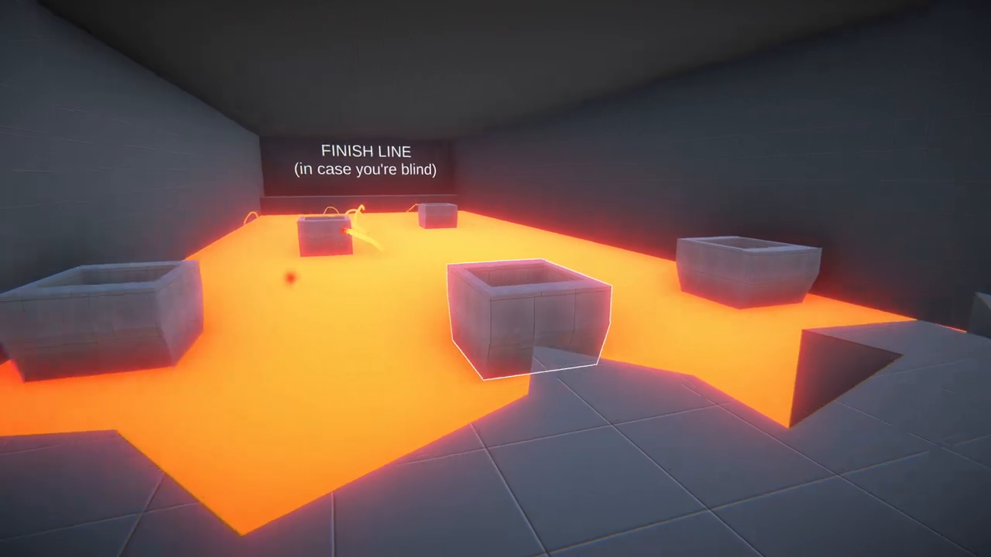
pyautogui.moveTo(495, 279)
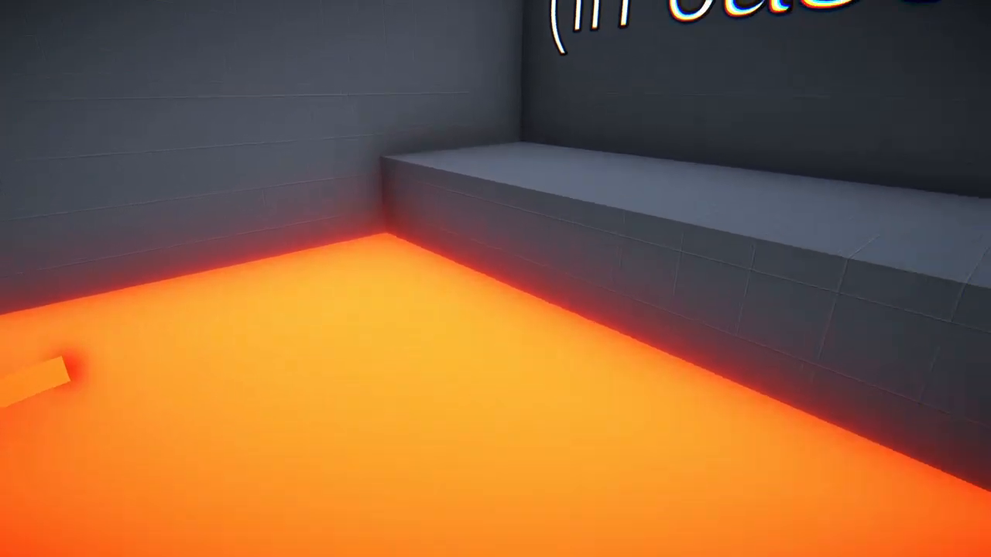
# Step: Pause the game, view the Potato Graphics setting, exit settings and resume the race
pyautogui.press('Escape')
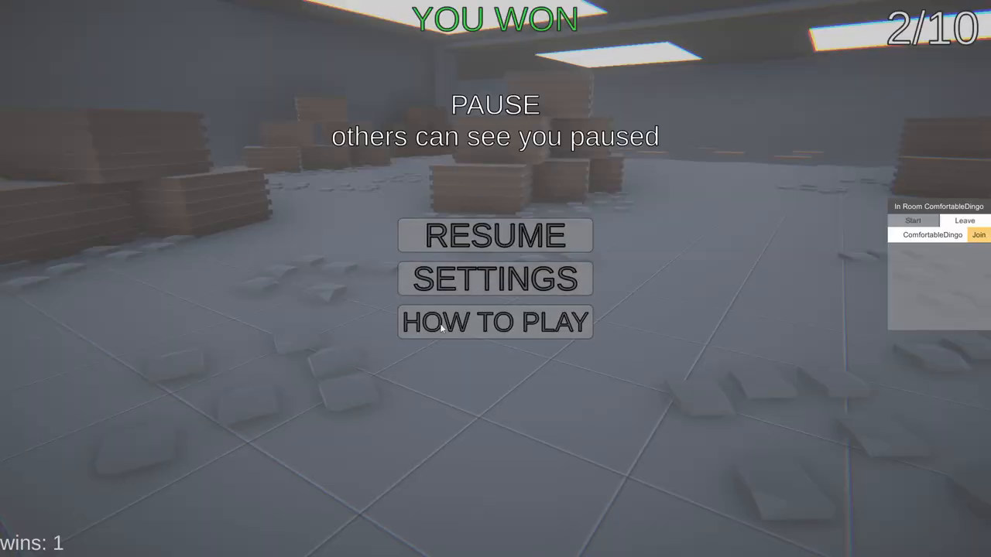
pyautogui.click(496, 279)
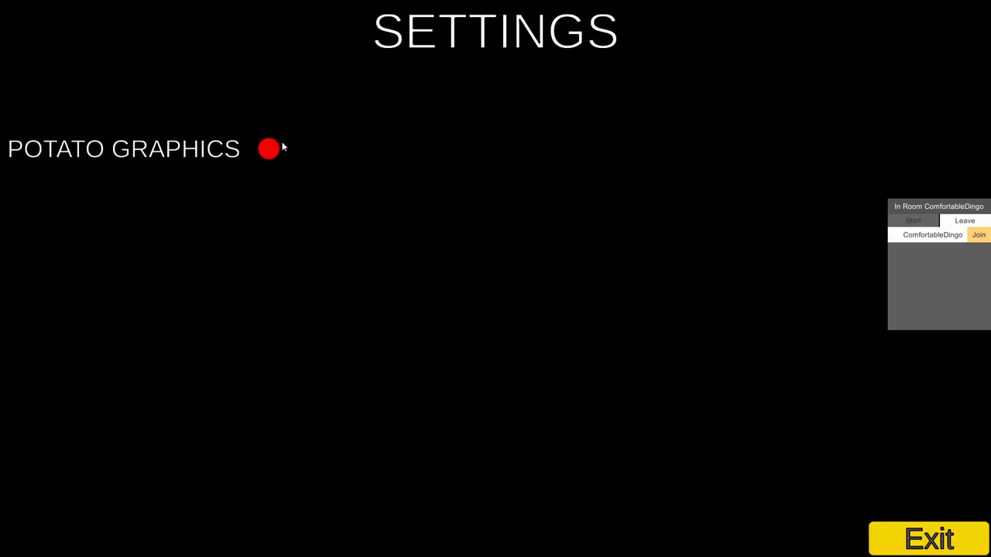
pyautogui.click(929, 539)
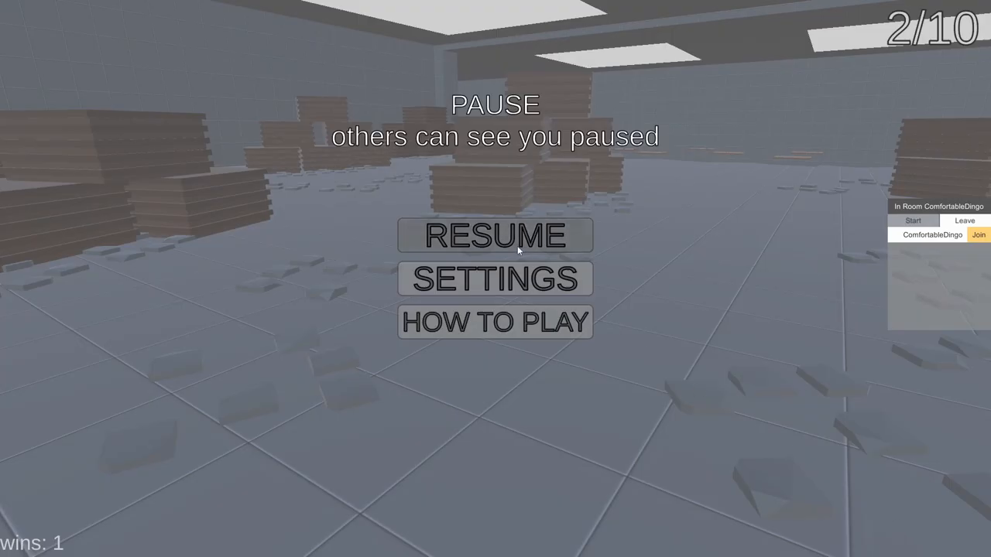
pyautogui.click(496, 235)
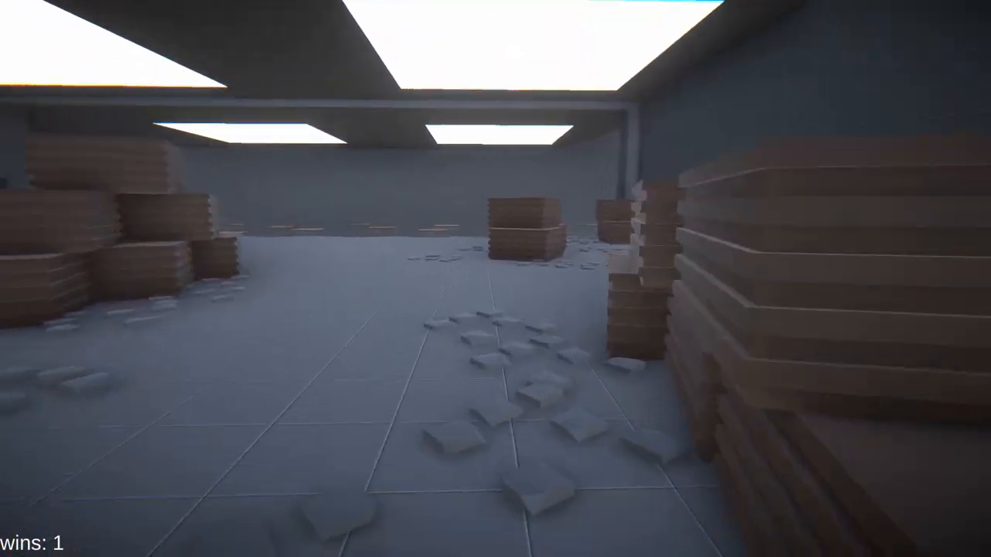
pyautogui.moveTo(496, 279)
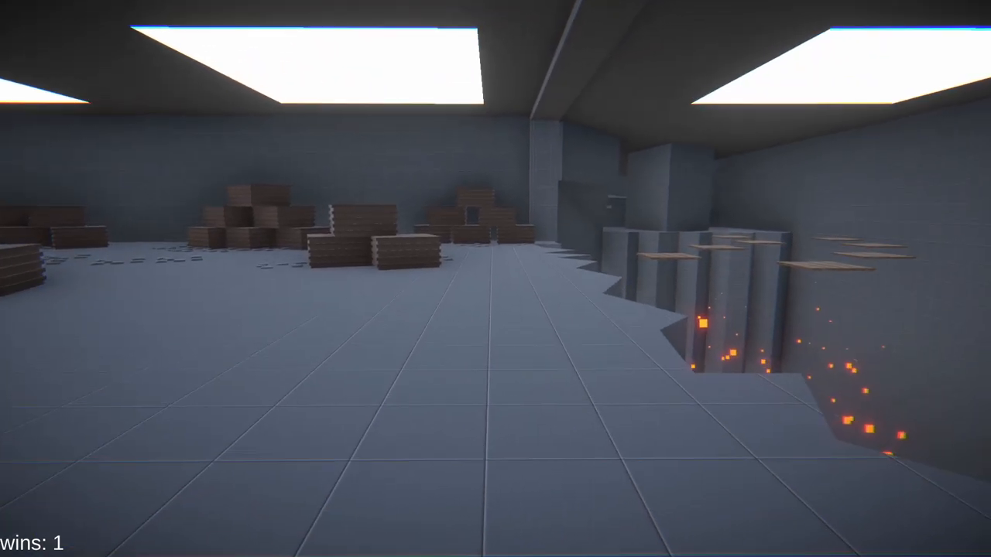
pyautogui.moveTo(495, 279)
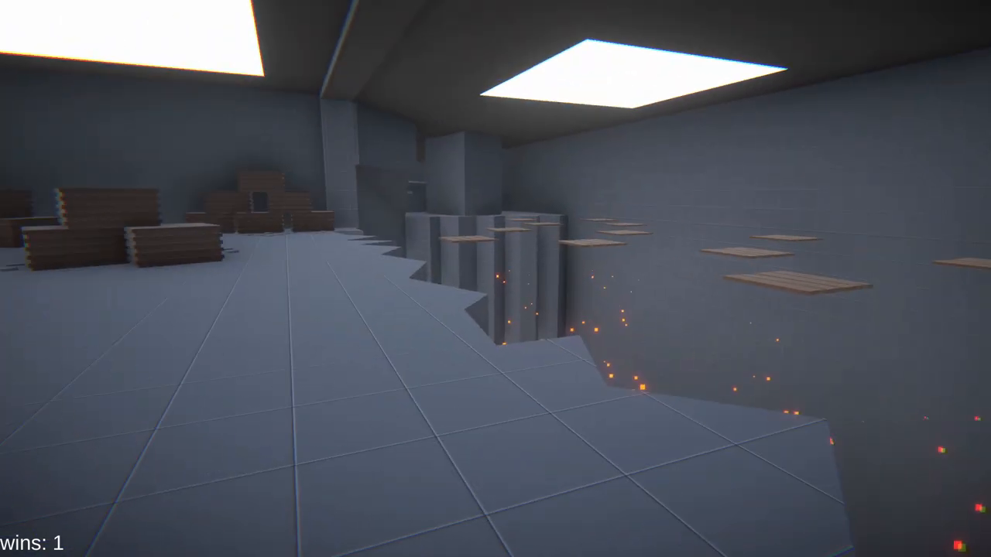
pyautogui.moveTo(496, 278)
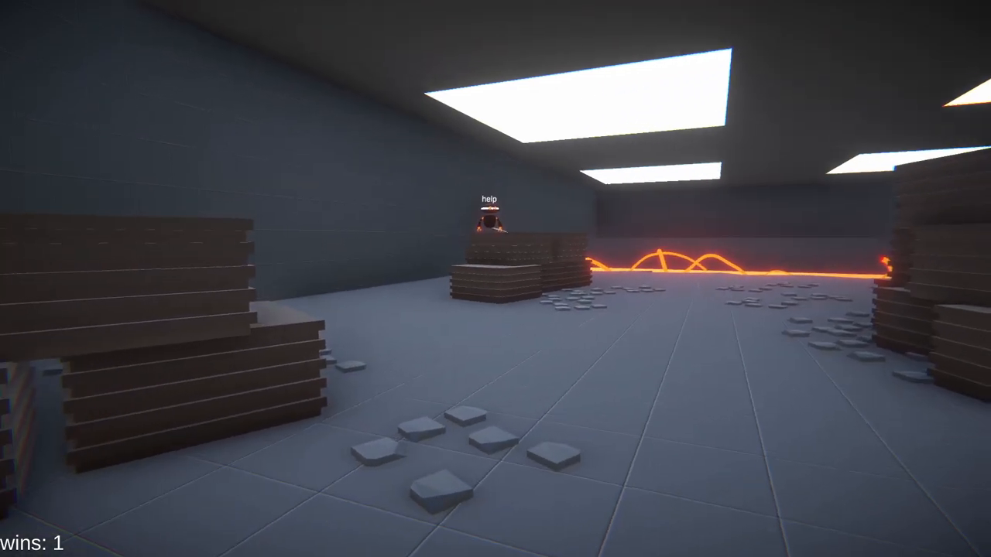